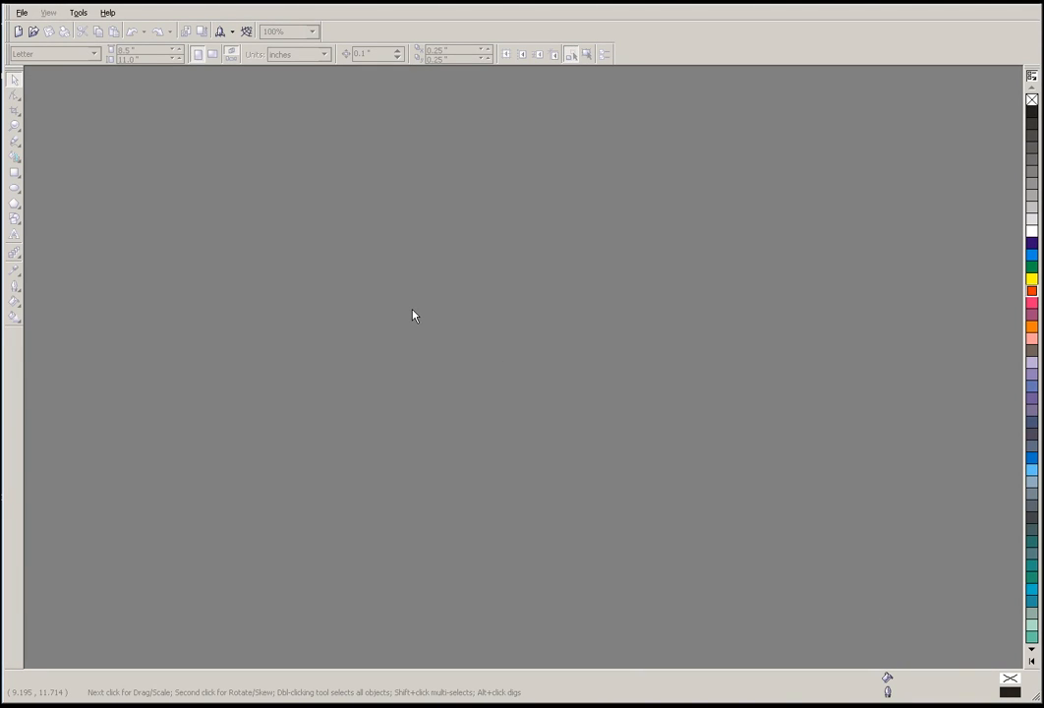
mouse_move(254, 213)
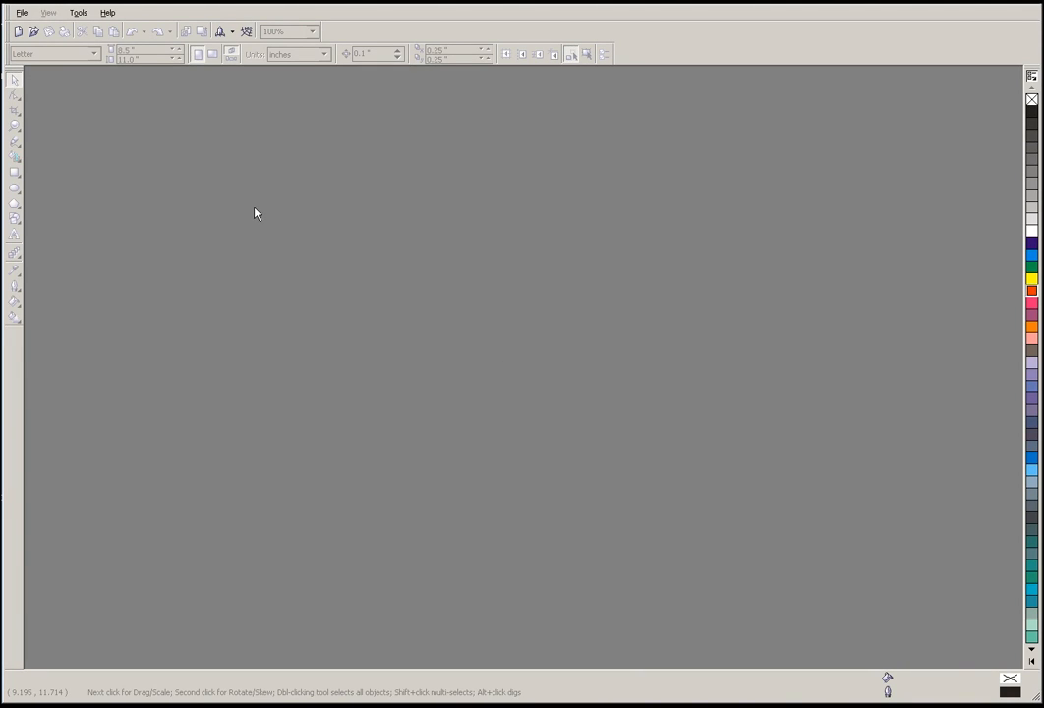
mouse_move(403, 184)
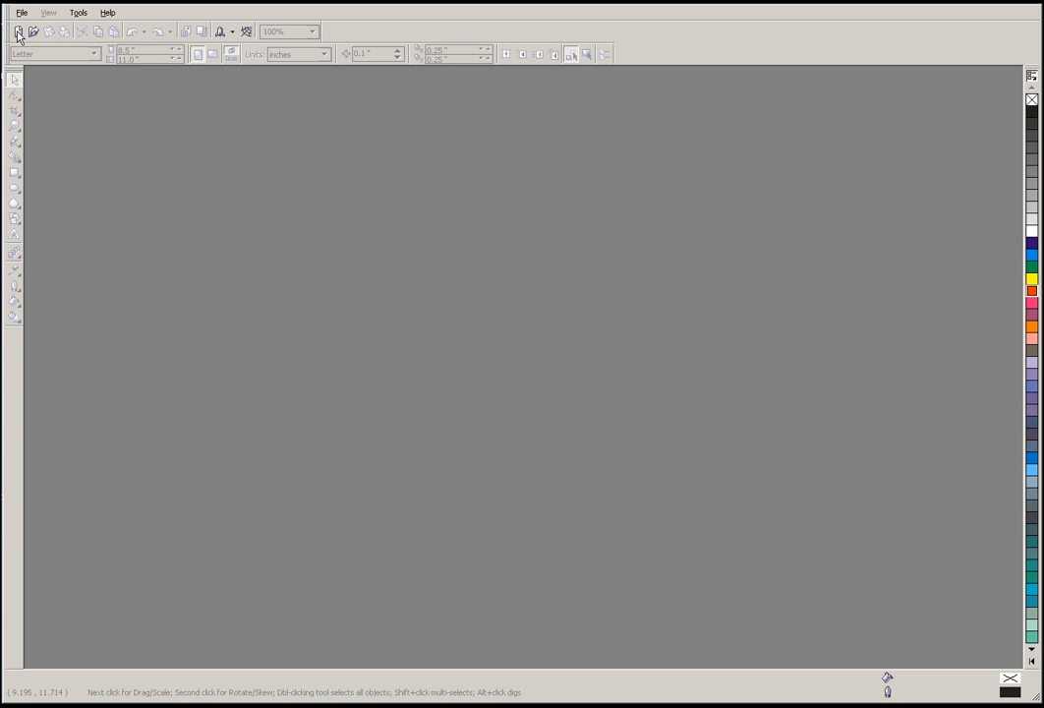
Step: Create a new blank Letter-size document (8.5 × 11 inches, portrait)
left_click(16, 11)
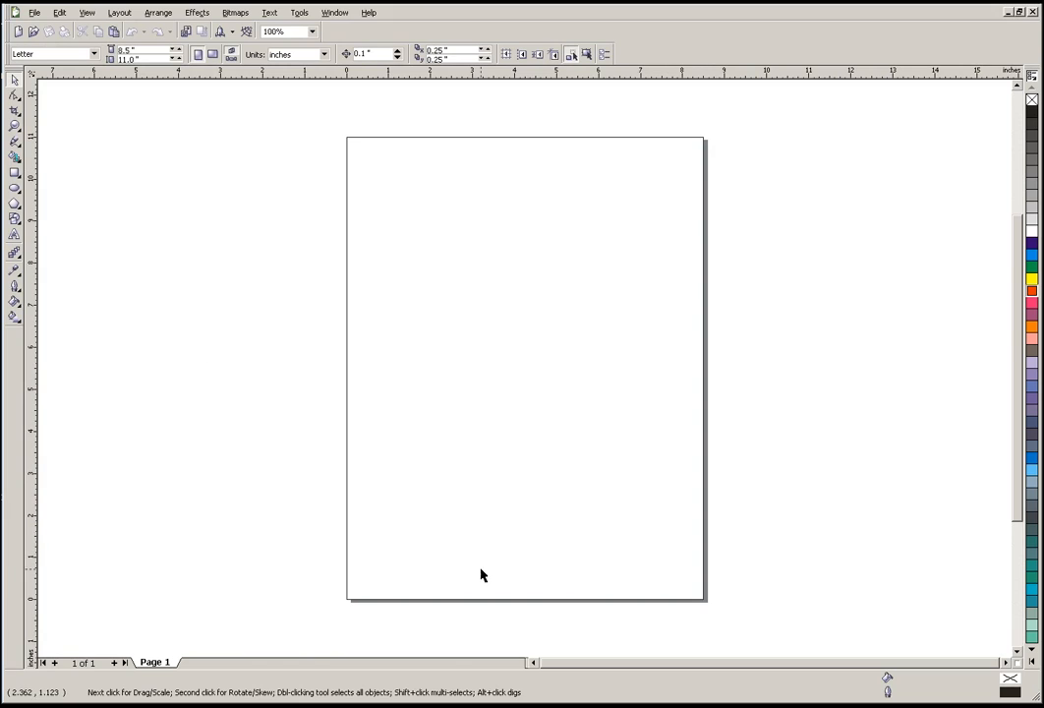
mouse_move(836, 459)
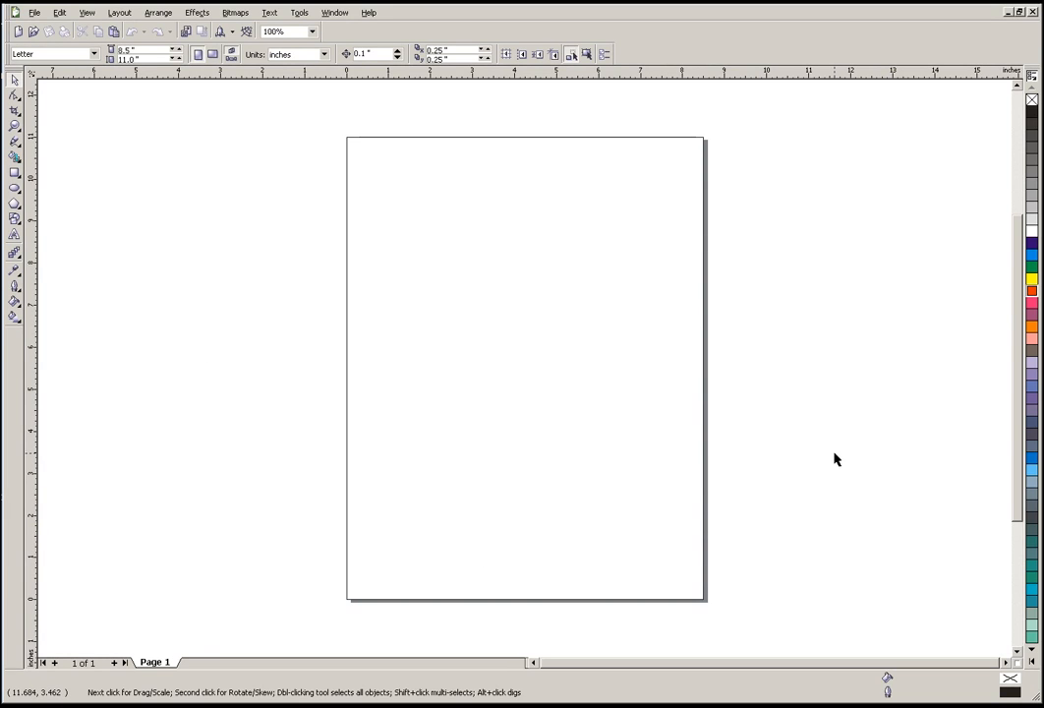
mouse_move(102, 117)
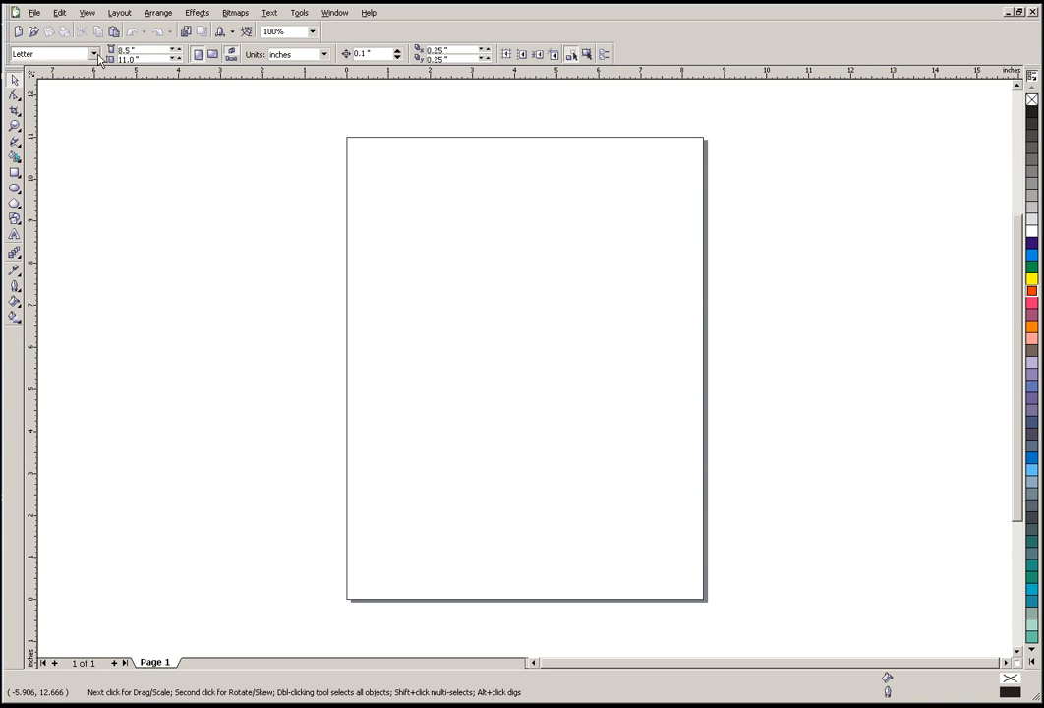
mouse_move(91, 63)
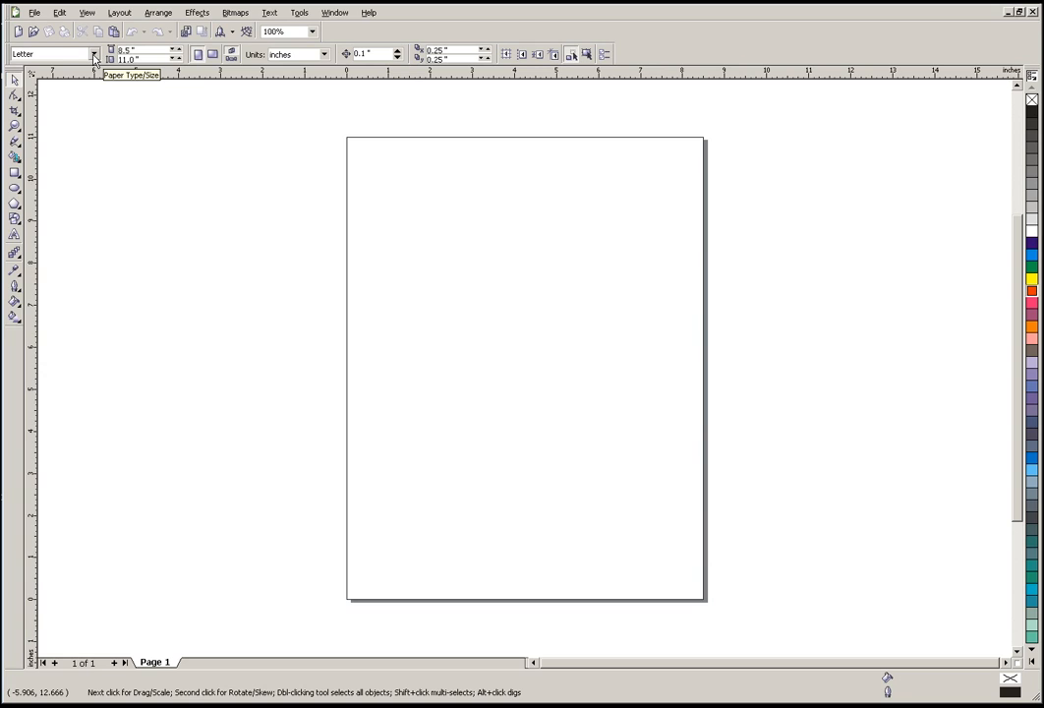
Step: Choose a Custom paper size and enter 24 × 18 inches for the page
left_click(94, 54)
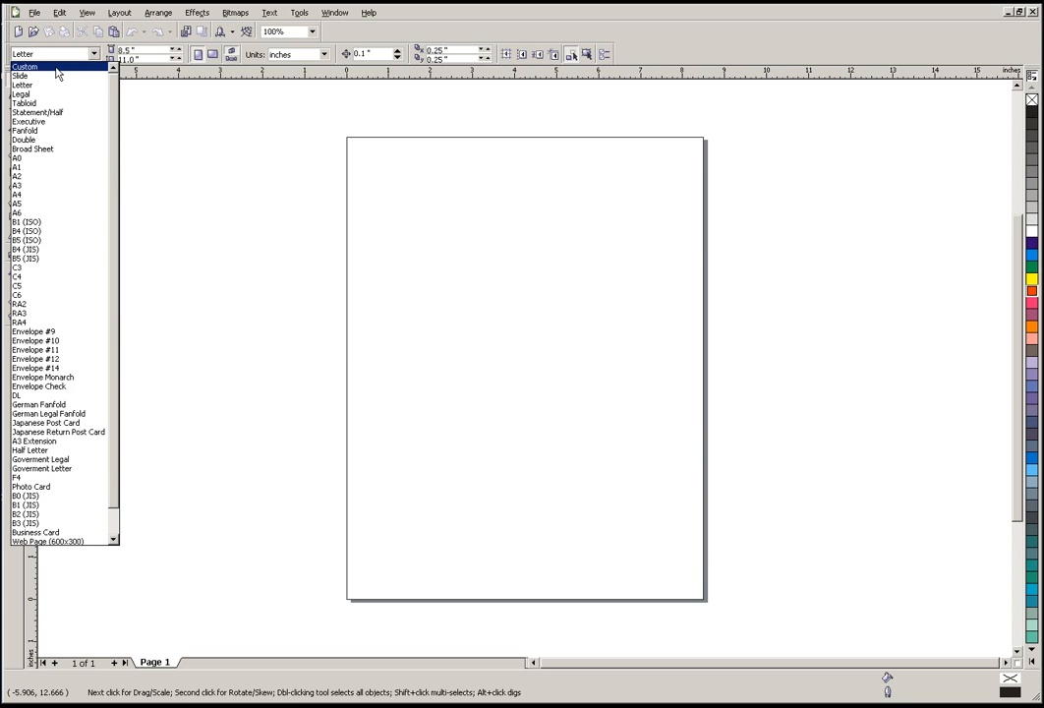
left_click(23, 85)
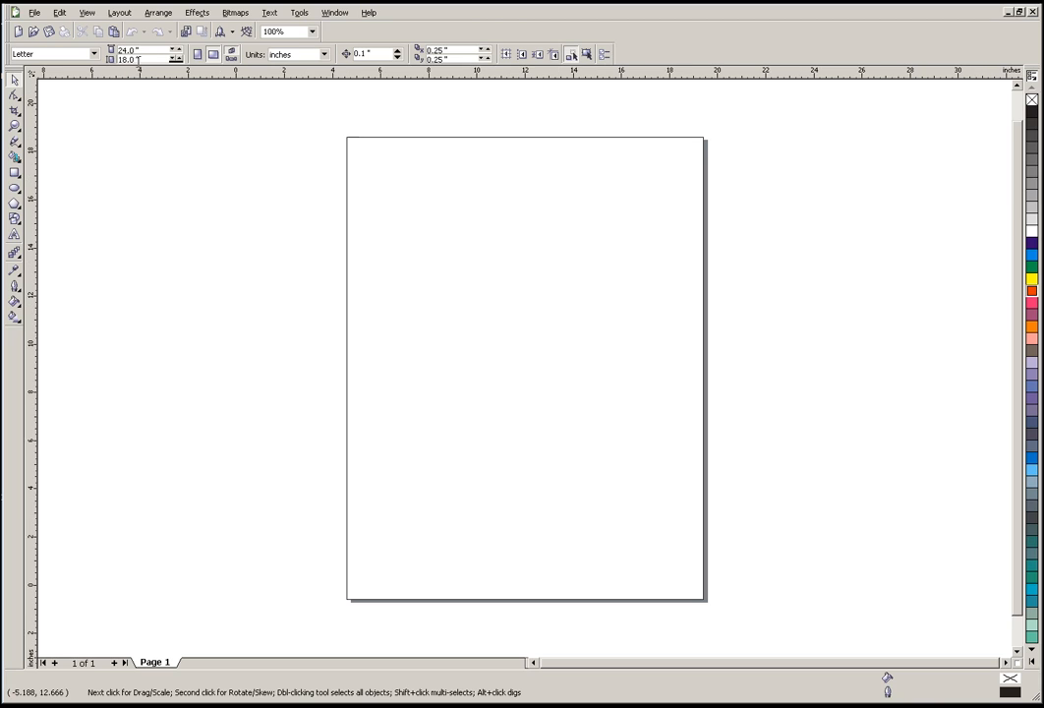
left_click(54, 53)
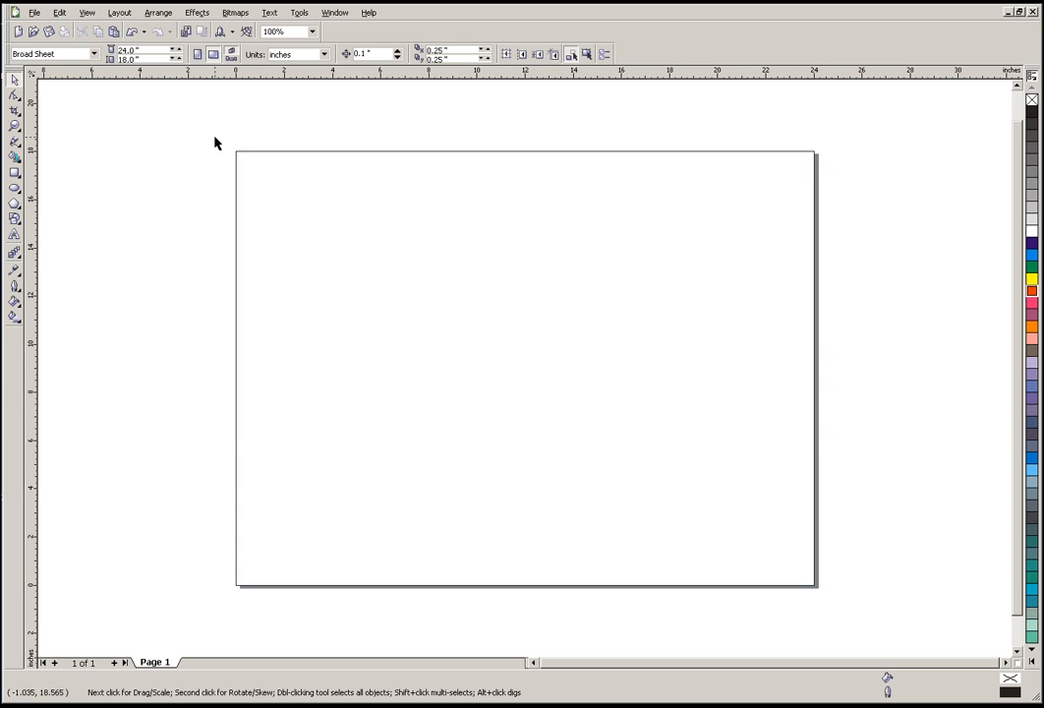
mouse_move(767, 149)
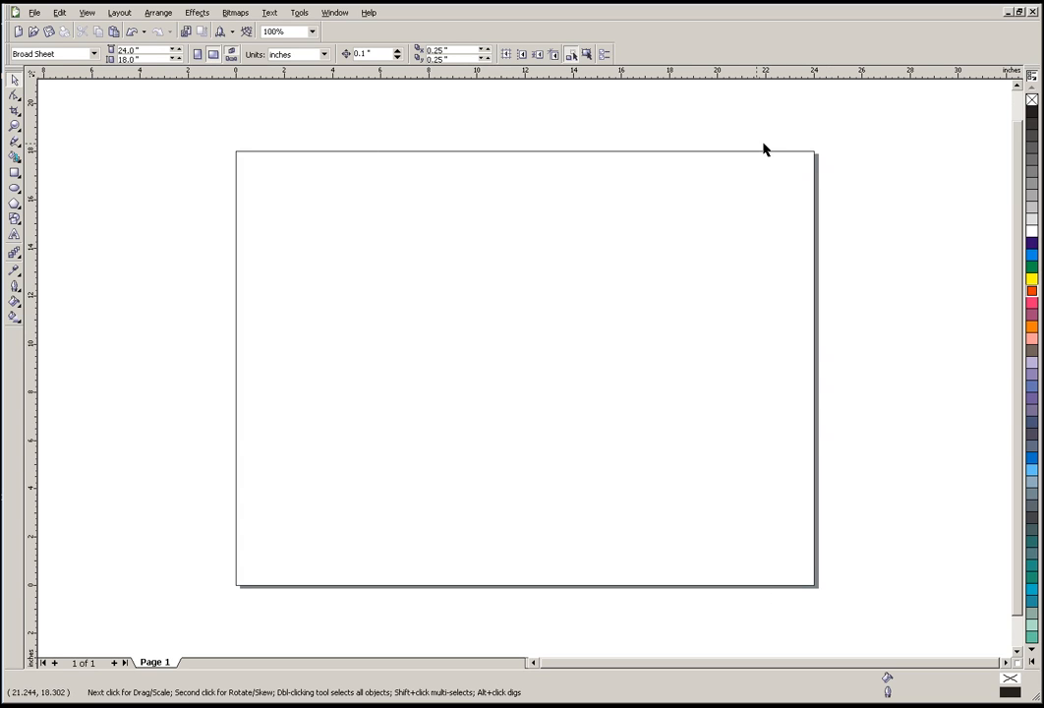
mouse_move(807, 591)
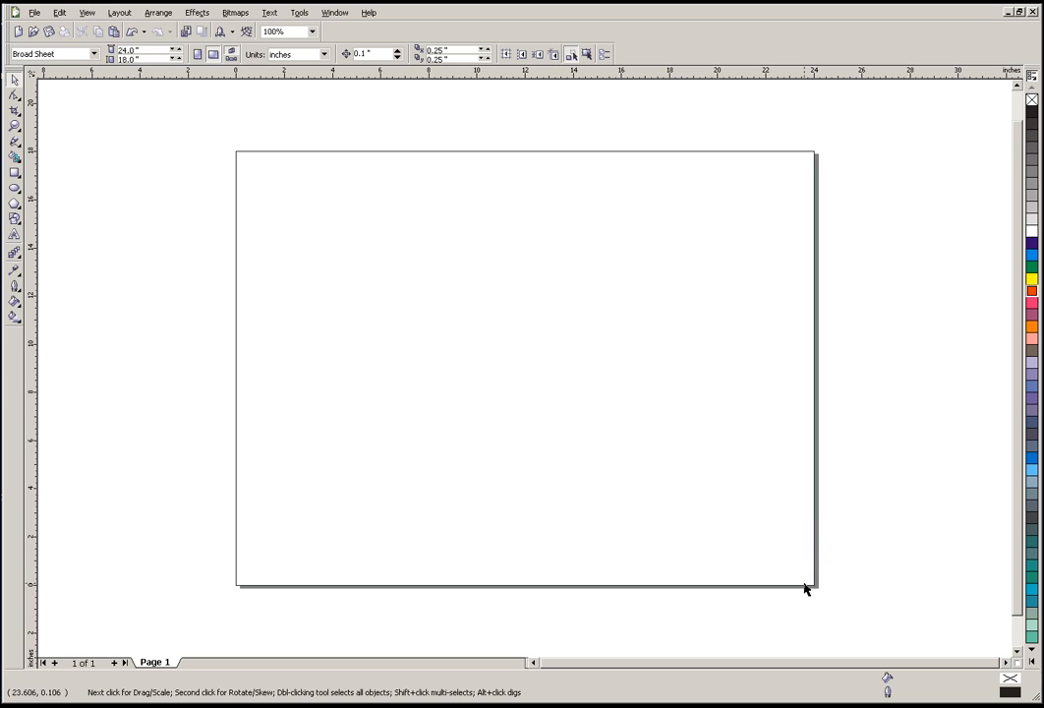
mouse_move(689, 177)
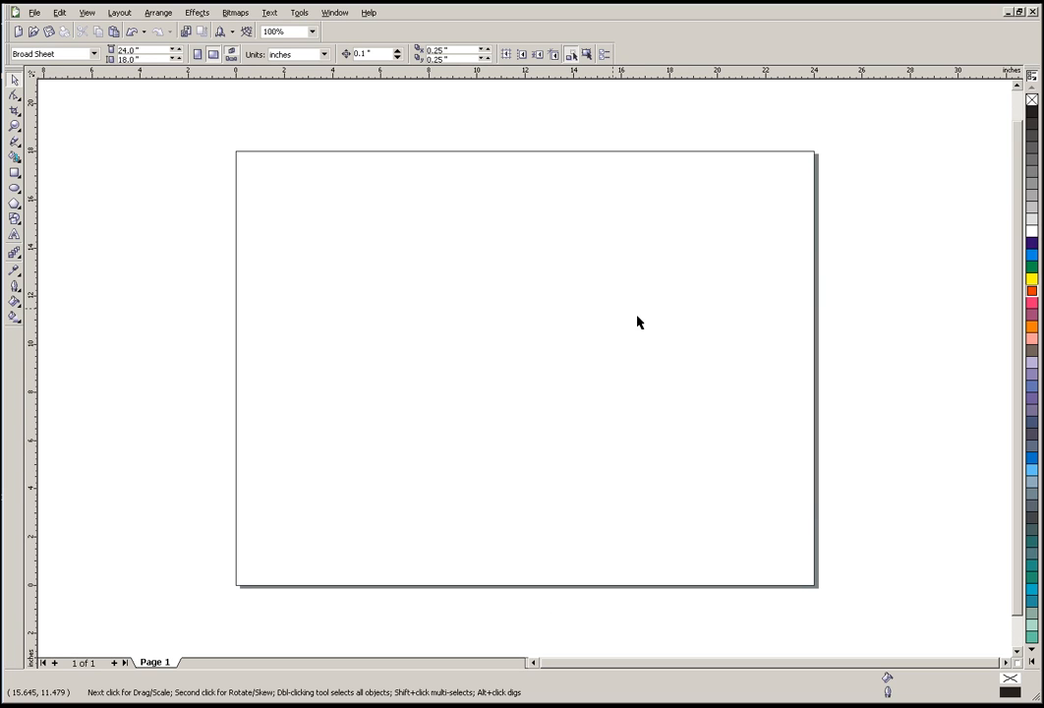
mouse_move(251, 236)
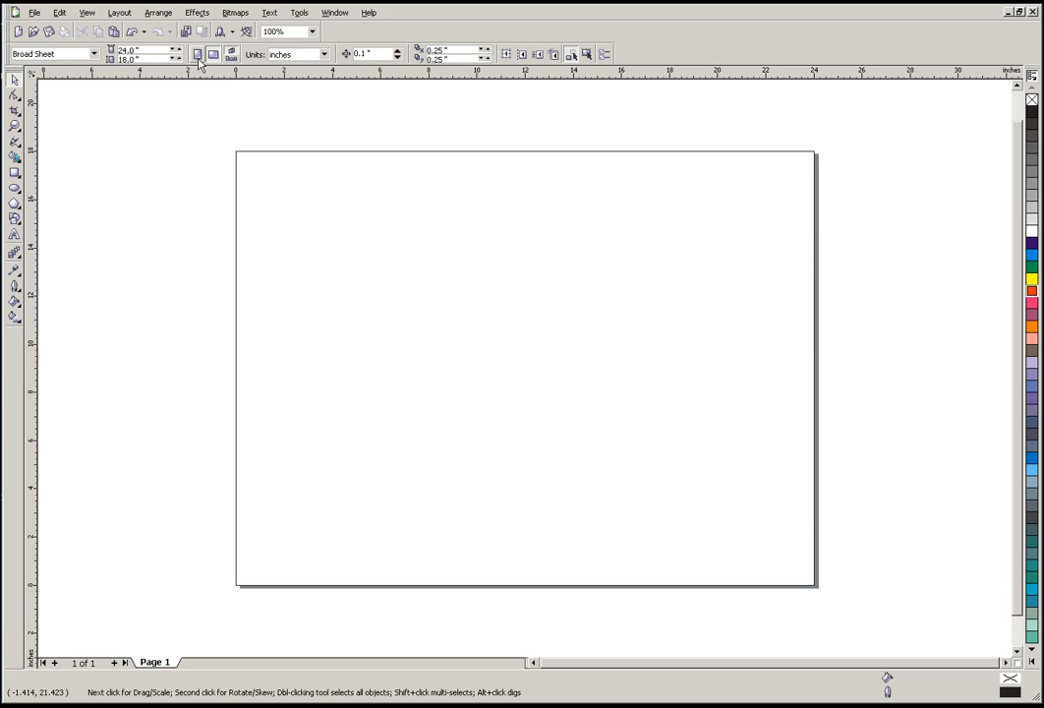
mouse_move(204, 56)
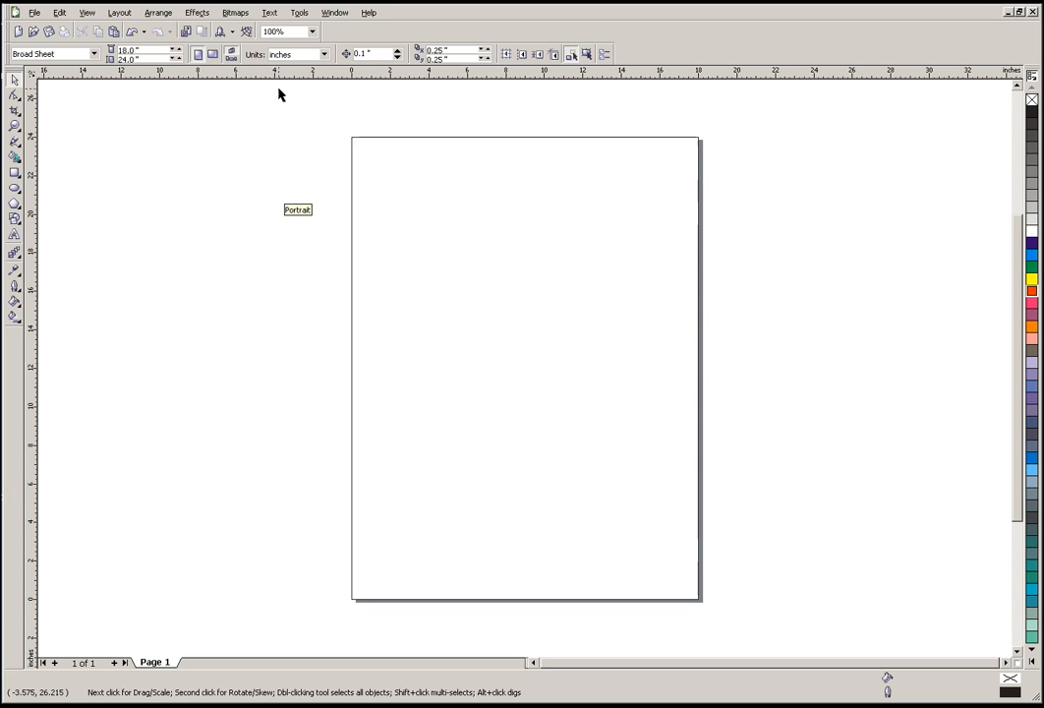
Step: Switch the 24 × 18 inch page to landscape orientation
left_click(219, 56)
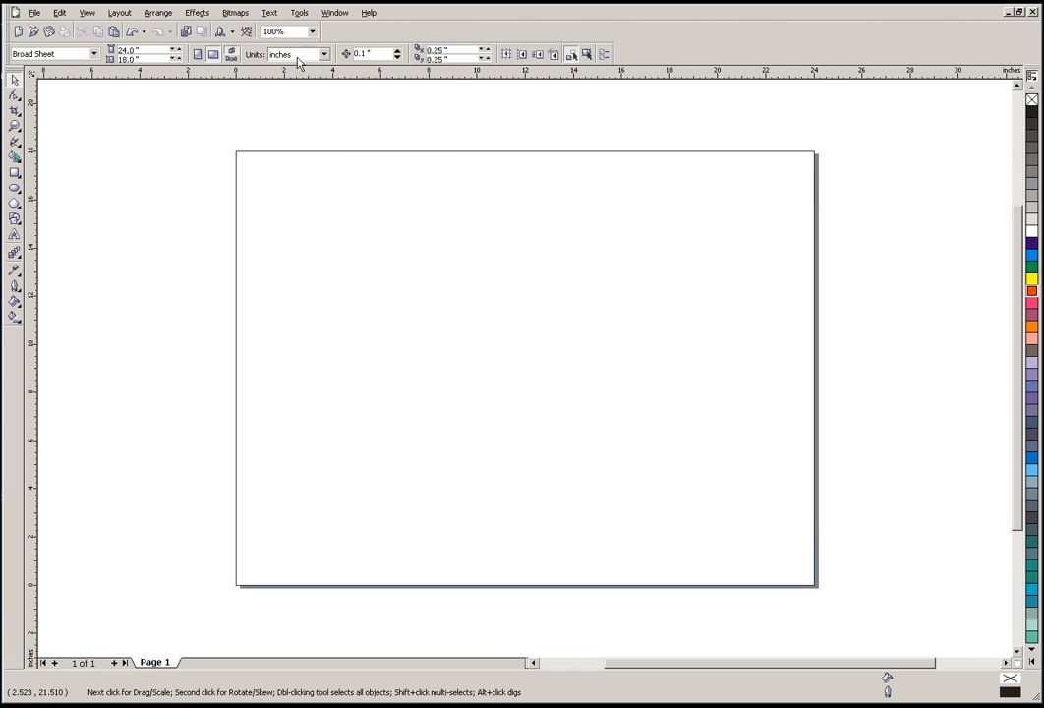
mouse_move(301, 61)
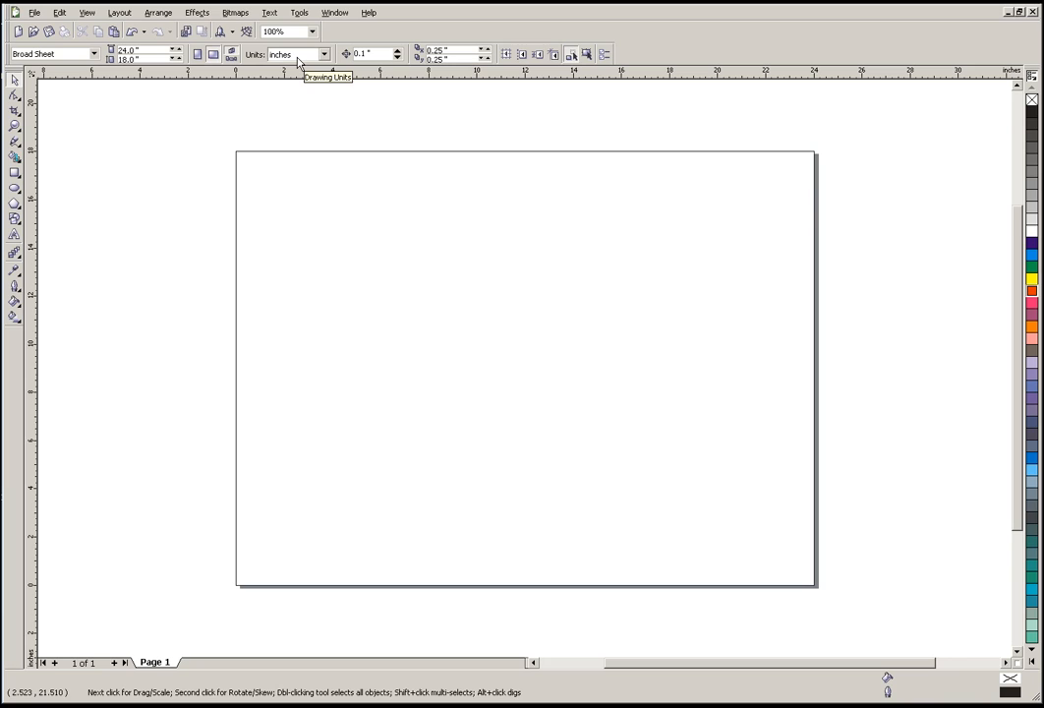
left_click(317, 54)
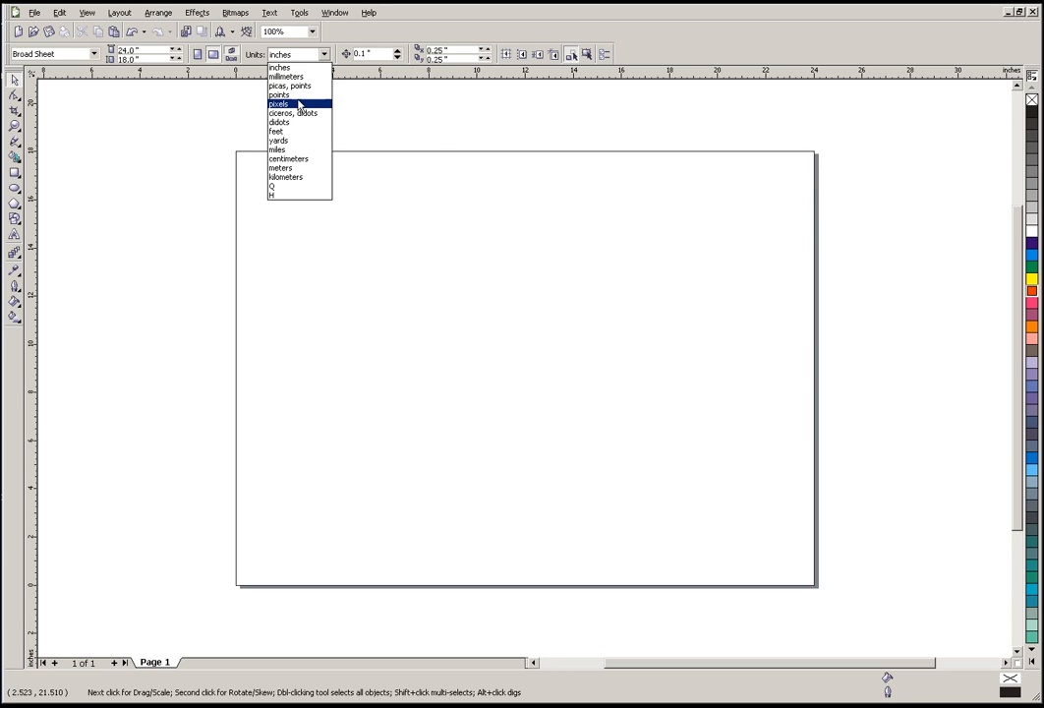
mouse_move(285, 148)
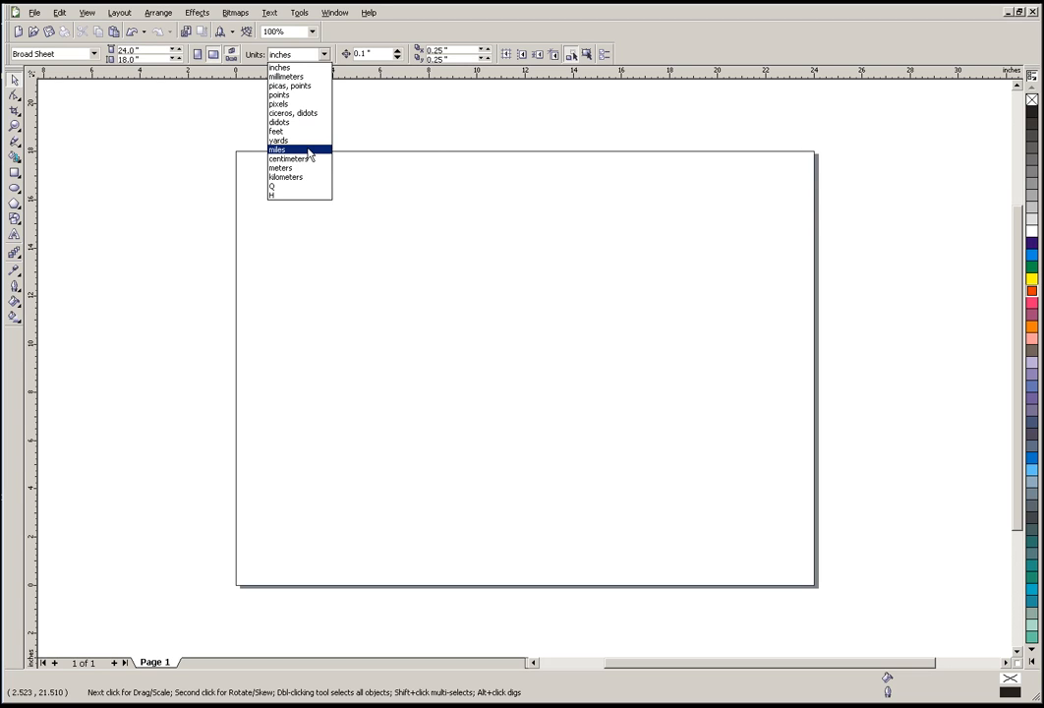
mouse_move(289, 77)
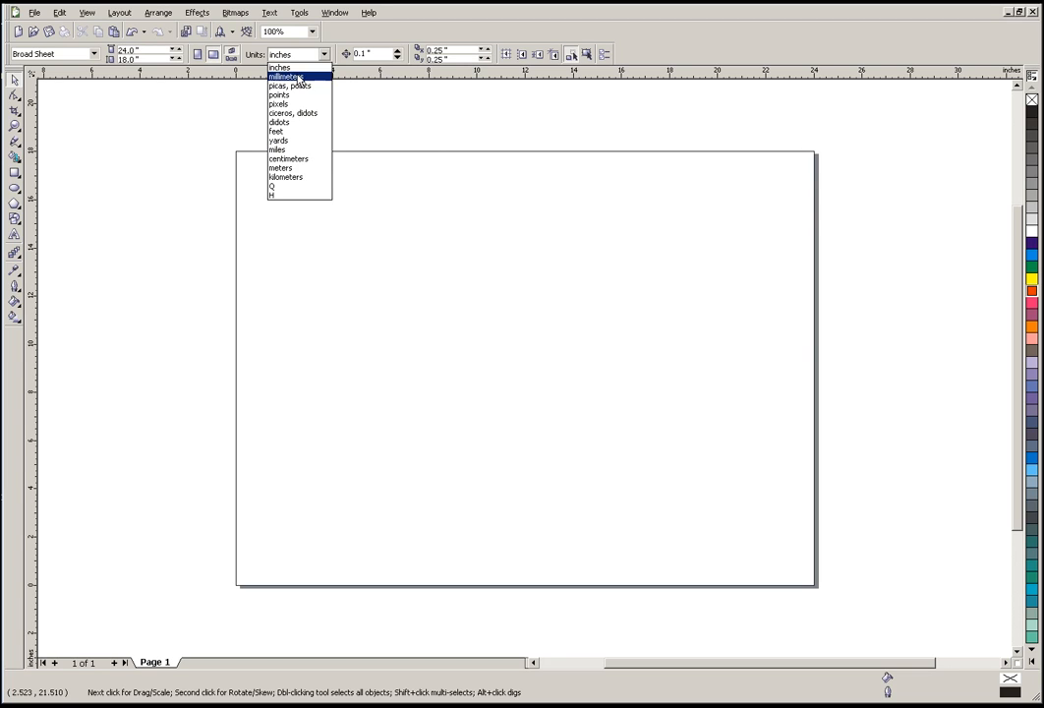
mouse_move(290, 68)
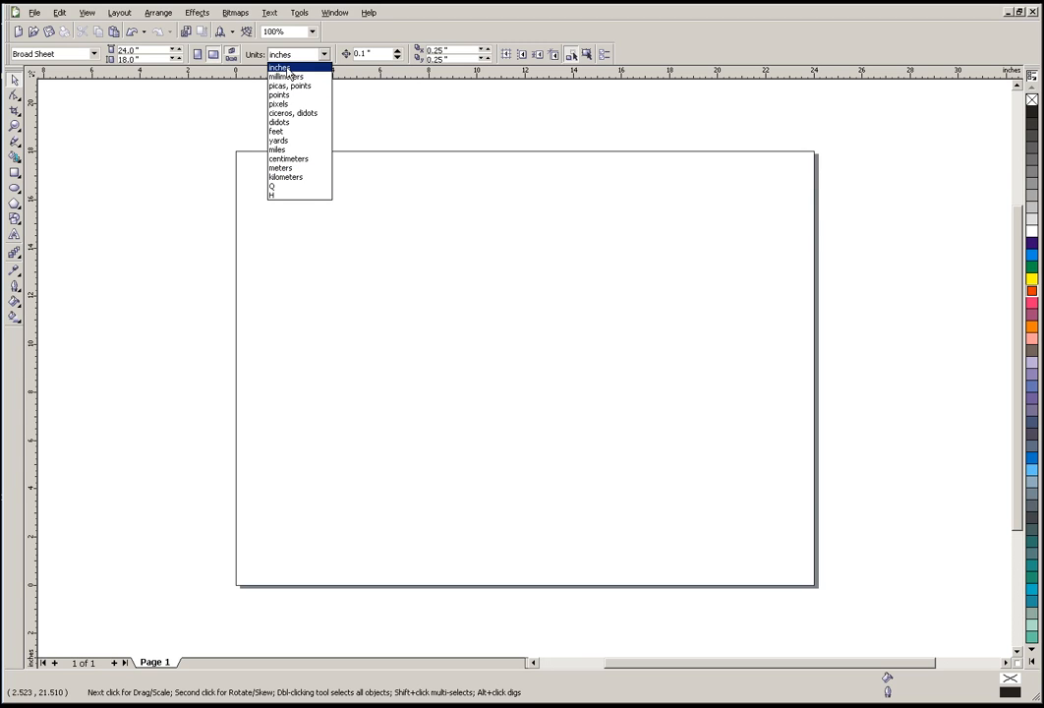
left_click(290, 67)
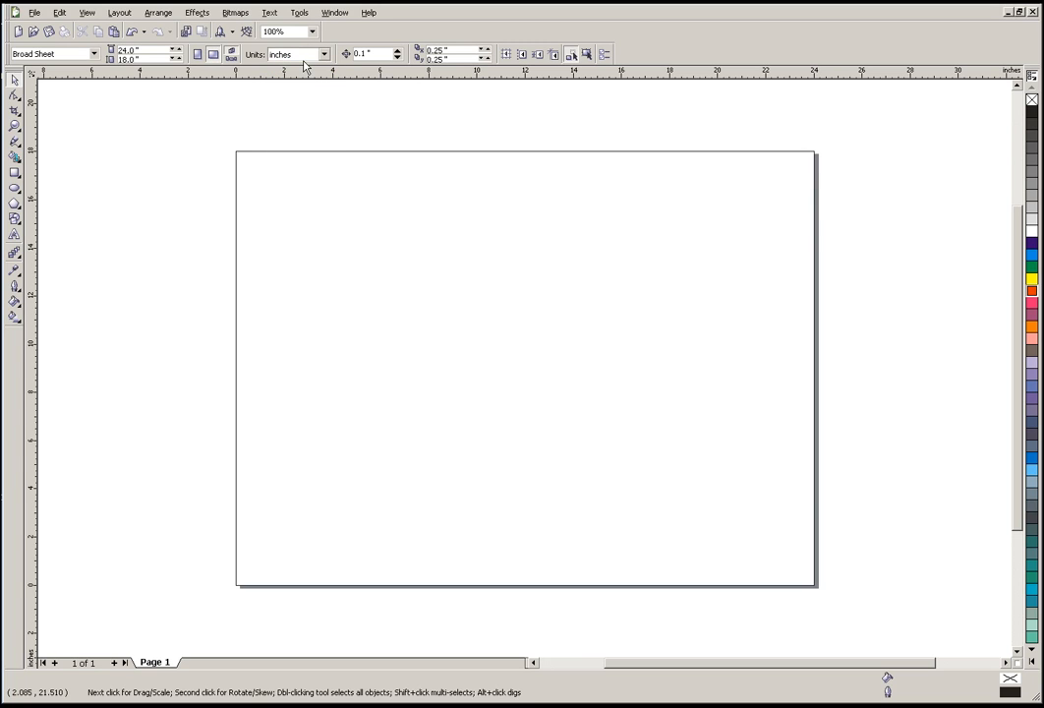
mouse_move(238, 96)
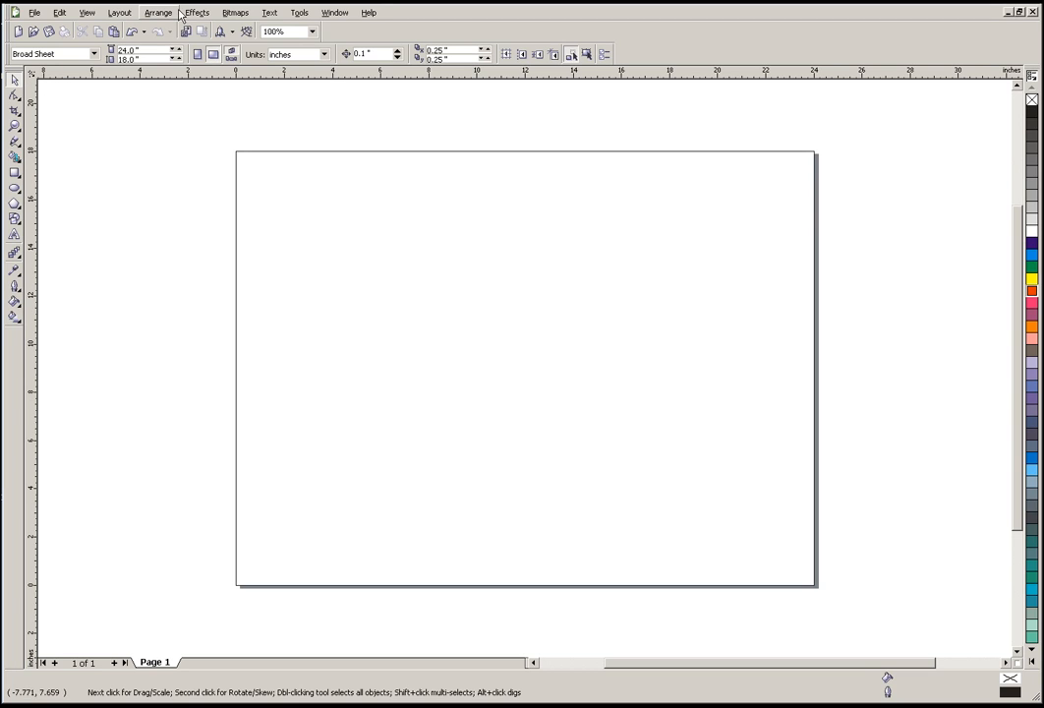
mouse_move(566, 95)
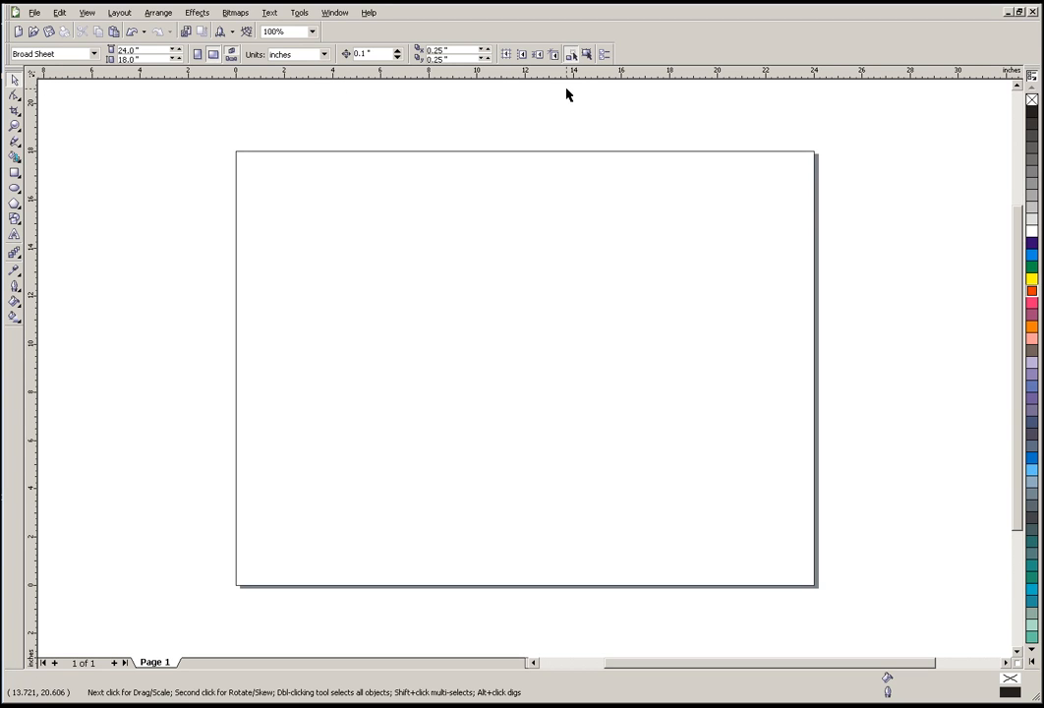
mouse_move(259, 274)
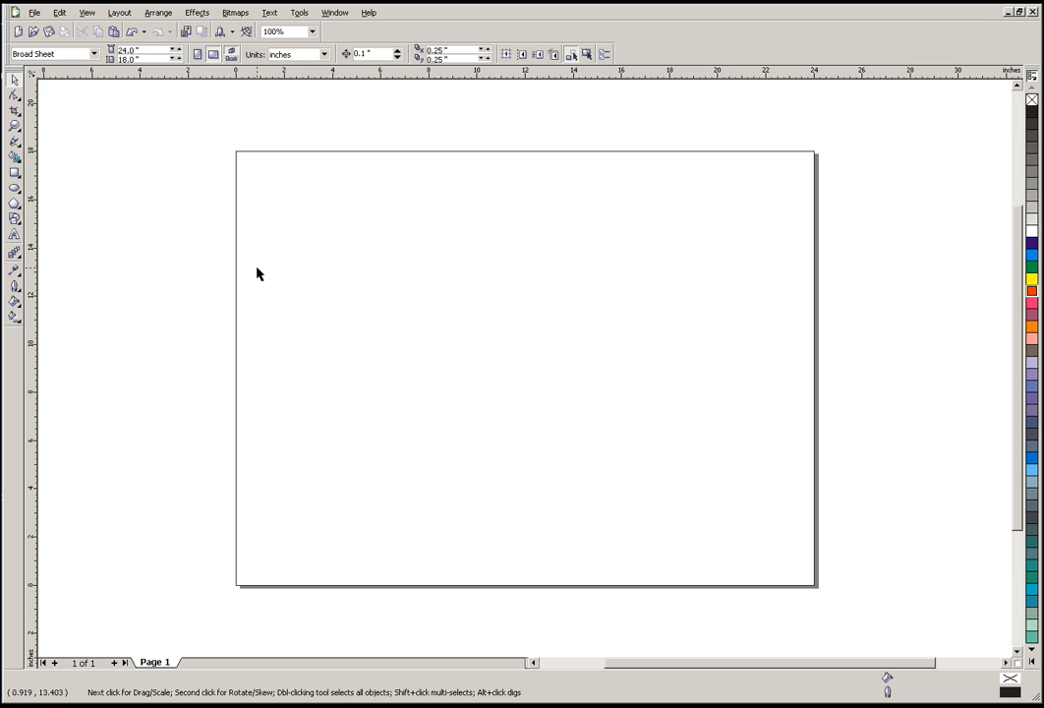